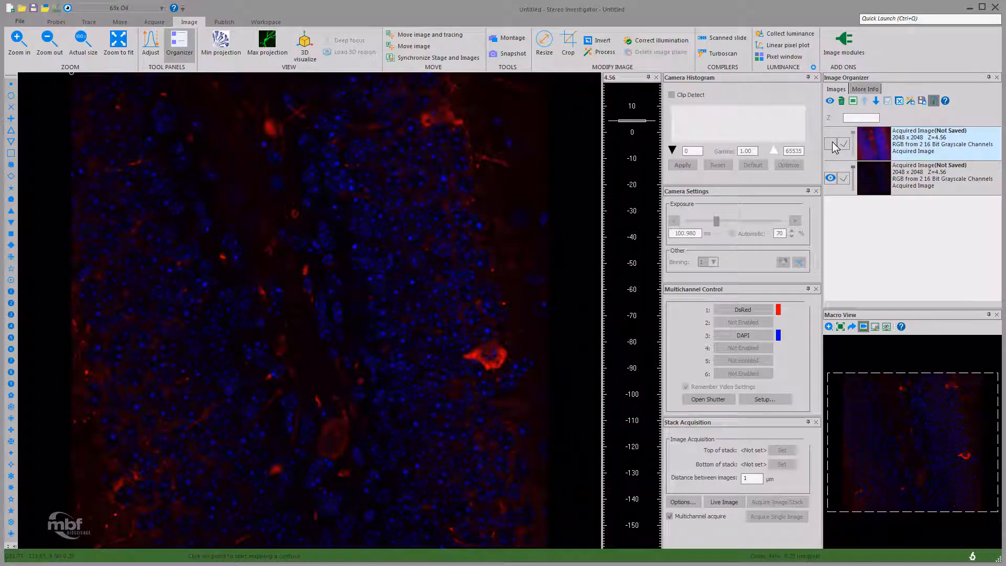
# - Briefly show and hide the first acquired image, then start the live camera view with the shutter open
pyautogui.click(830, 142)
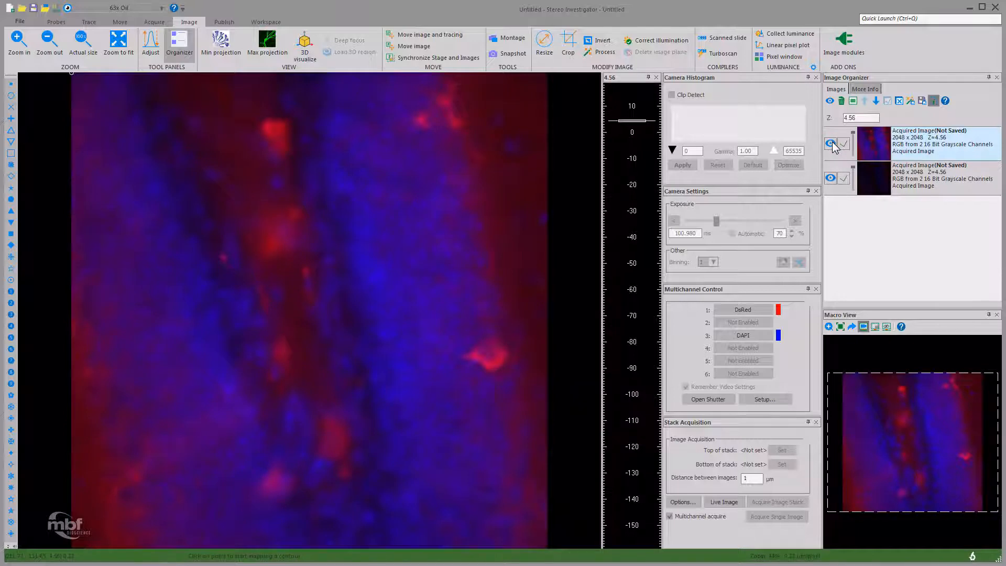
pyautogui.click(830, 143)
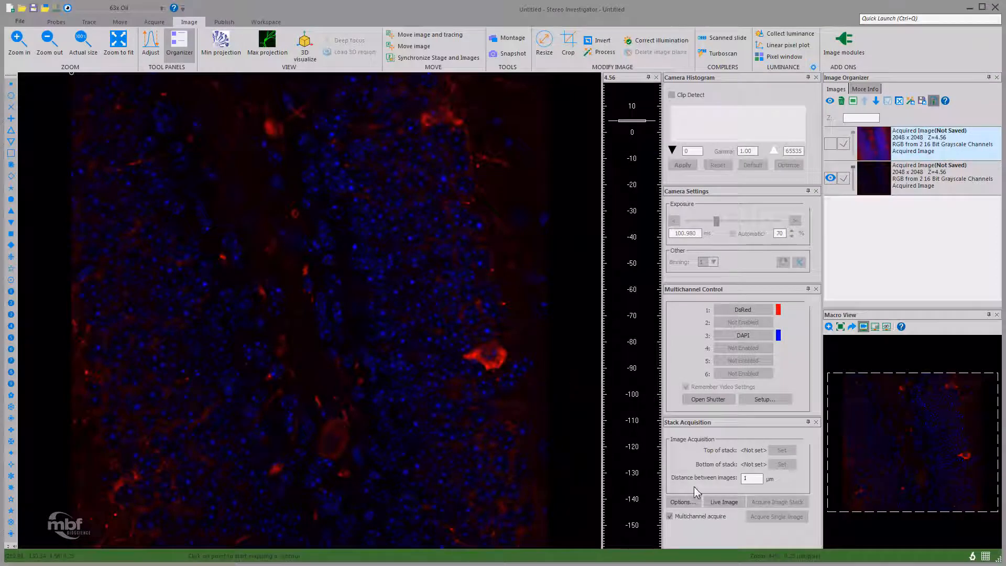
pyautogui.click(724, 502)
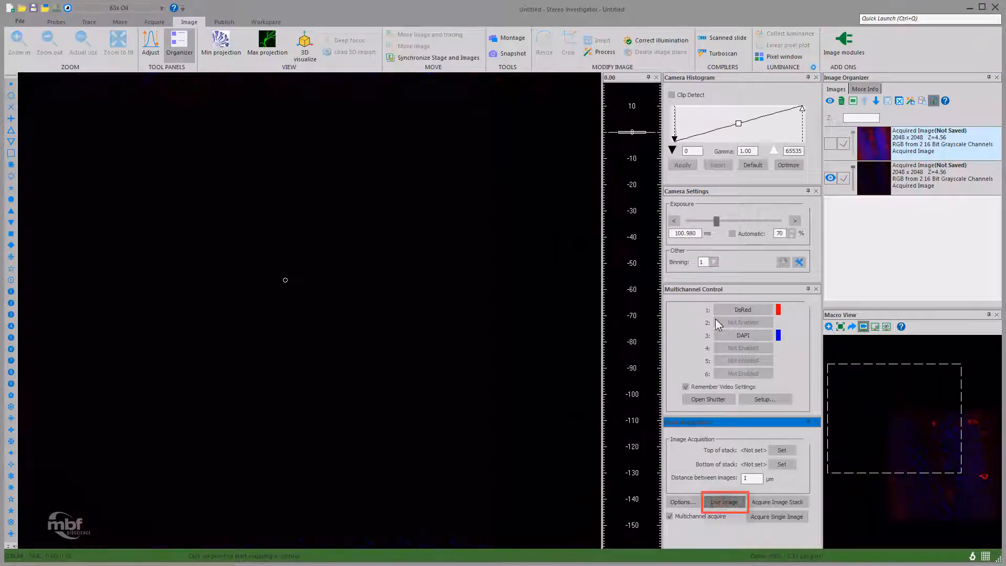
pyautogui.click(724, 502)
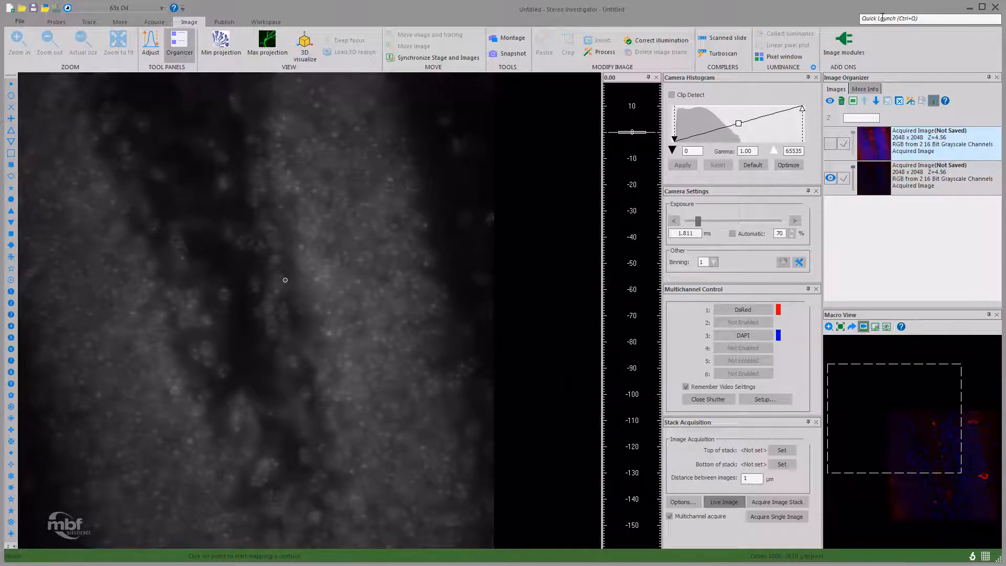
# - Launch the Apotome Setup dialog via Quick Launch search 'apo'
pyautogui.click(927, 18)
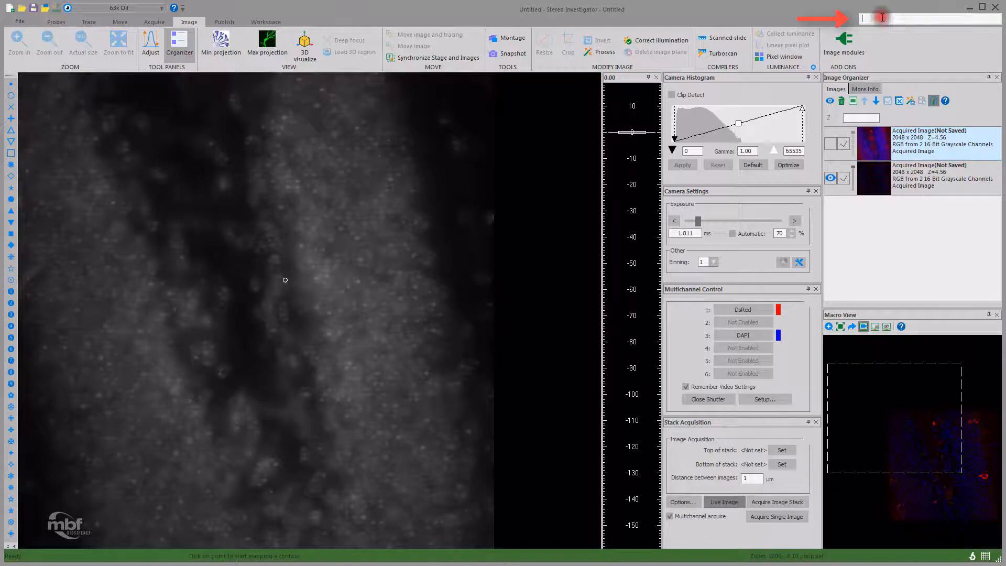
pyautogui.write('apo')
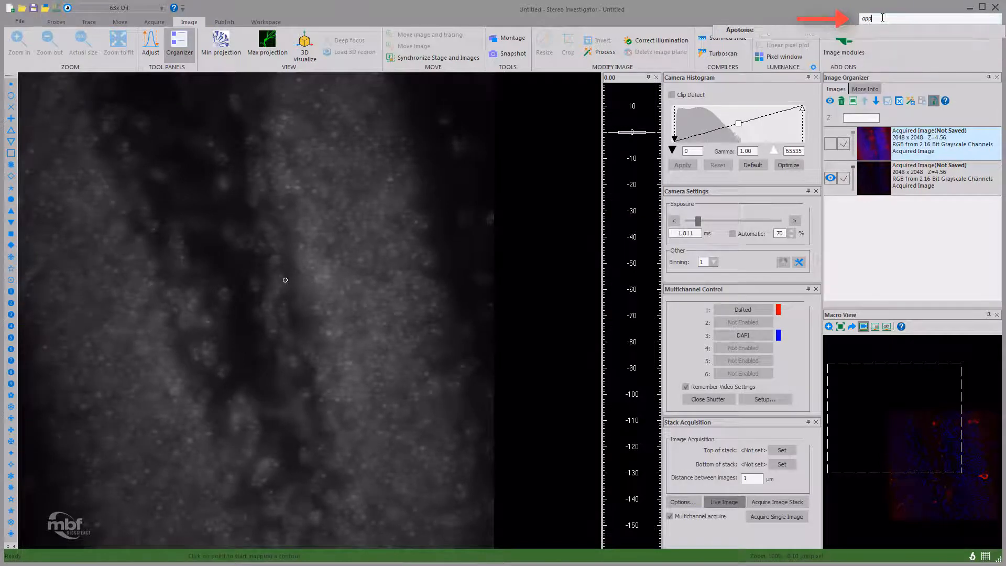
pyautogui.click(739, 29)
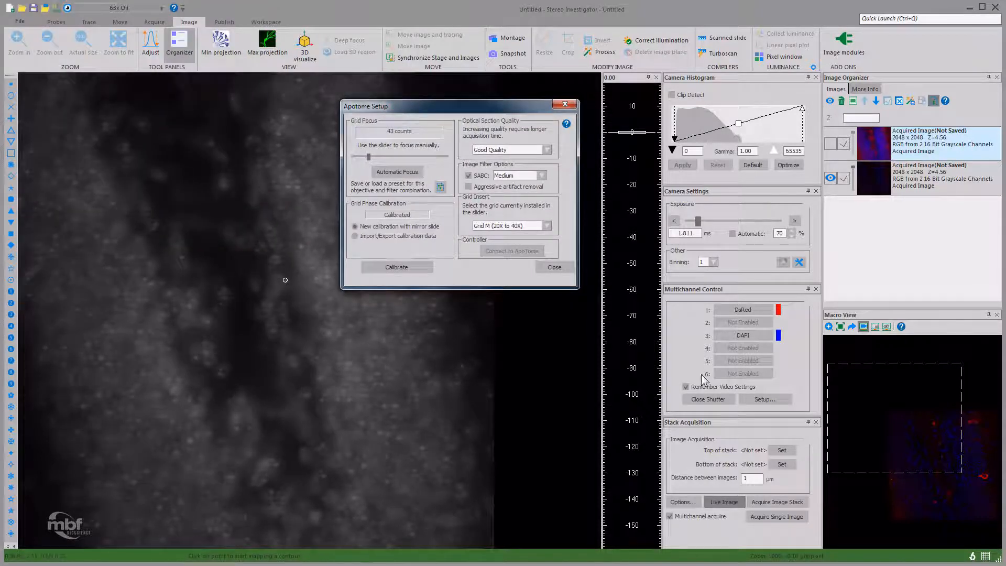
pyautogui.moveTo(765, 398)
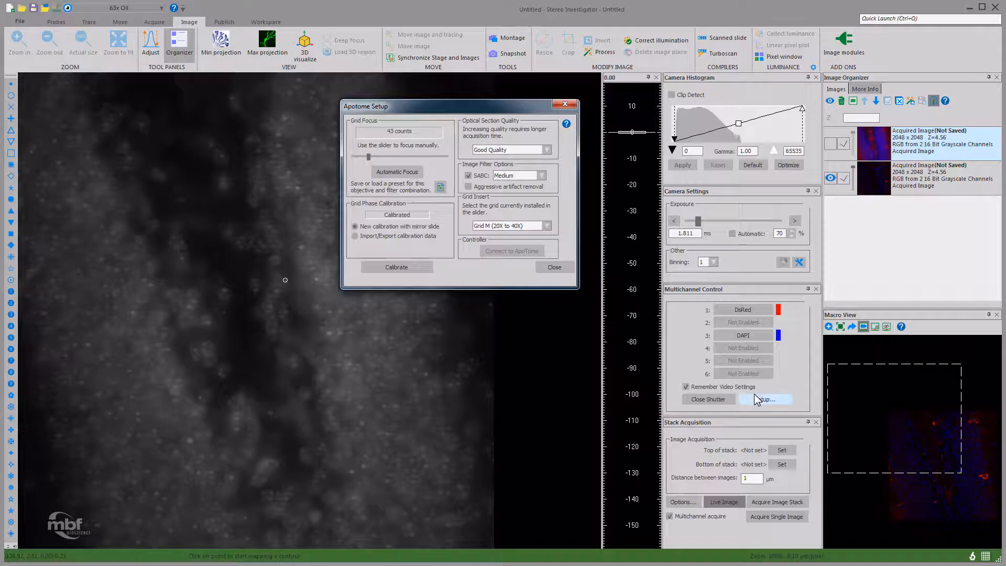
# - Apply the 63x Apotome channel presets in Multichannel Setup and confirm
pyautogui.click(765, 399)
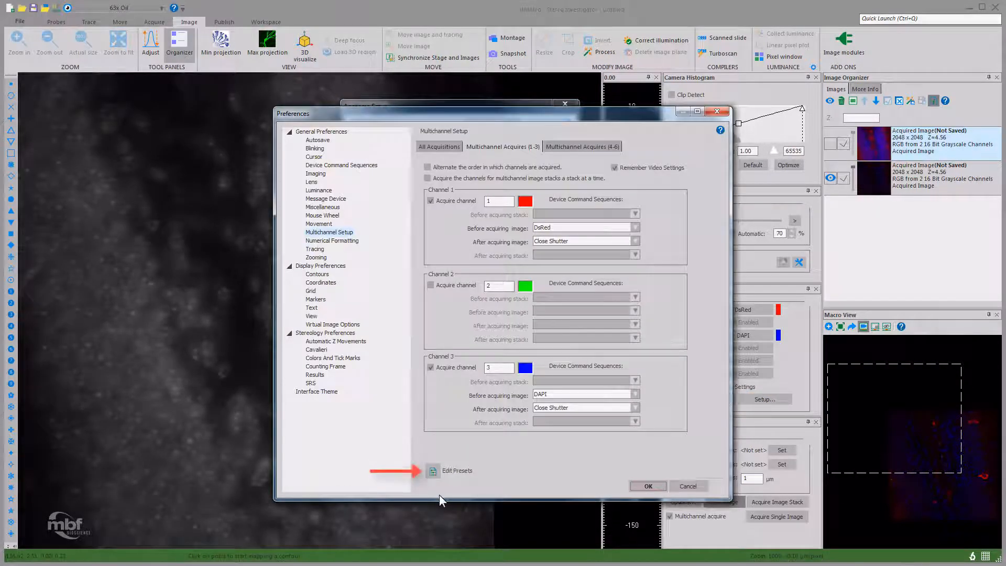
pyautogui.click(456, 471)
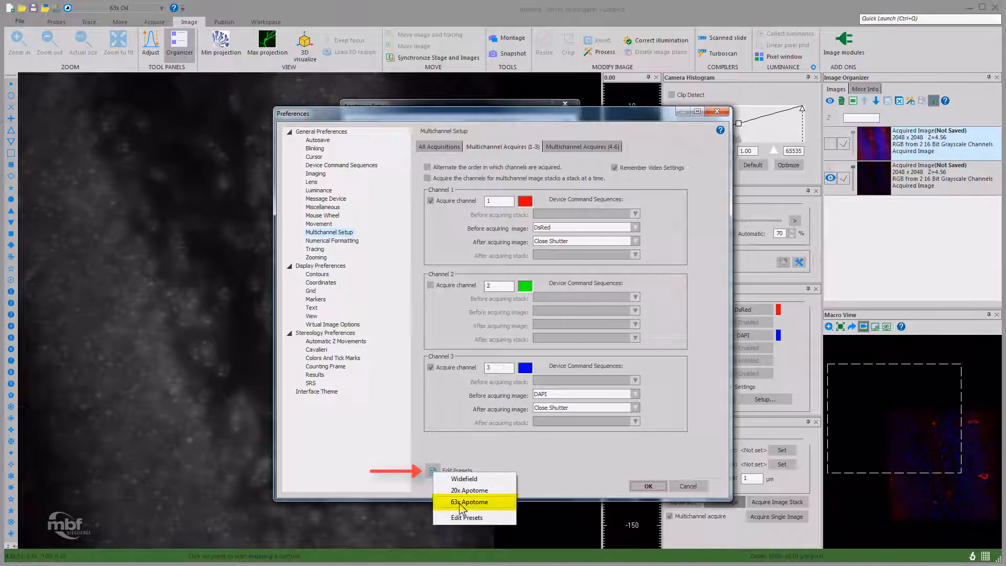
pyautogui.click(470, 502)
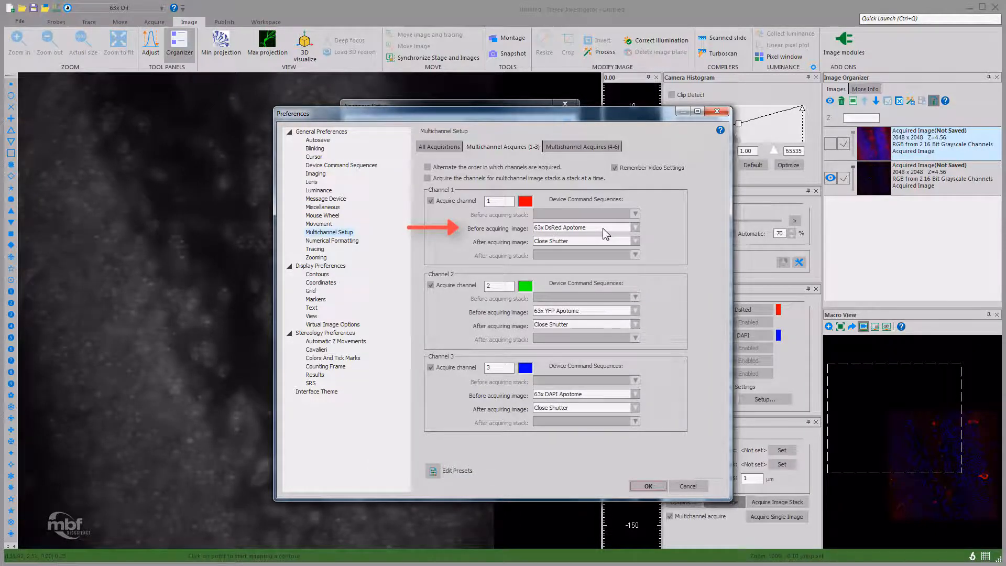
pyautogui.click(636, 227)
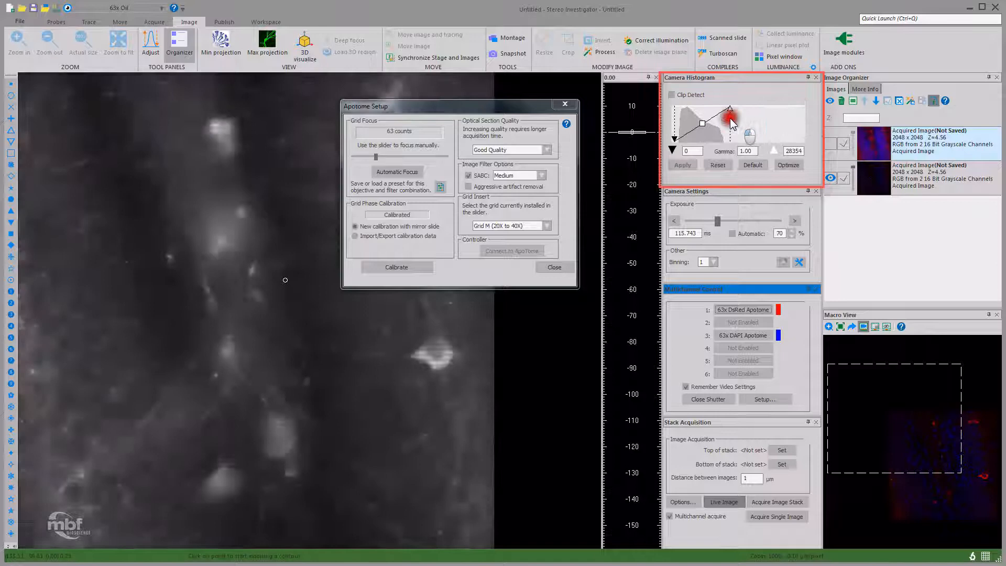
# - Lower the histogram white point, reset it, then auto-optimize the display contrast
pyautogui.moveTo(731, 109); pyautogui.dragTo(737, 109)
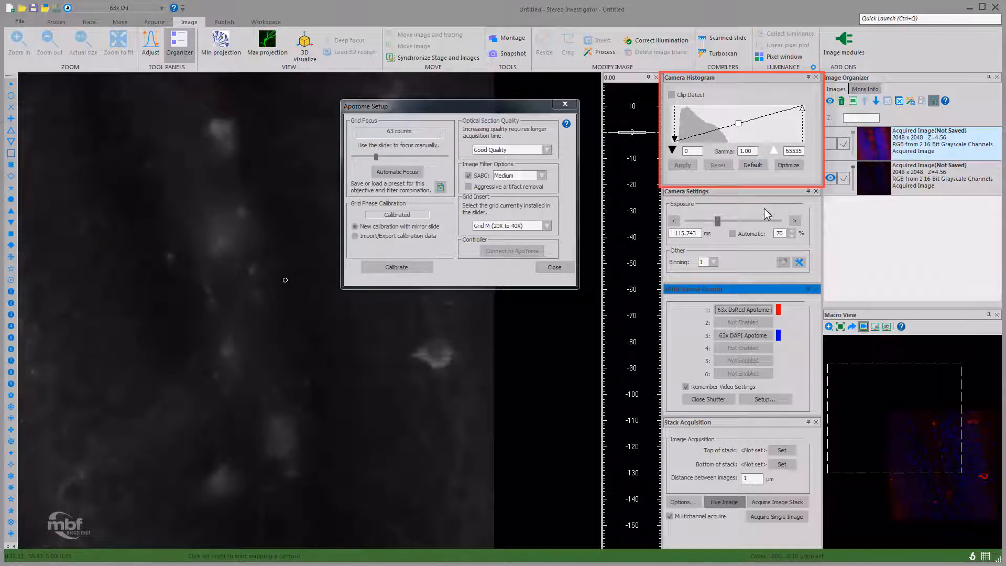
pyautogui.click(788, 165)
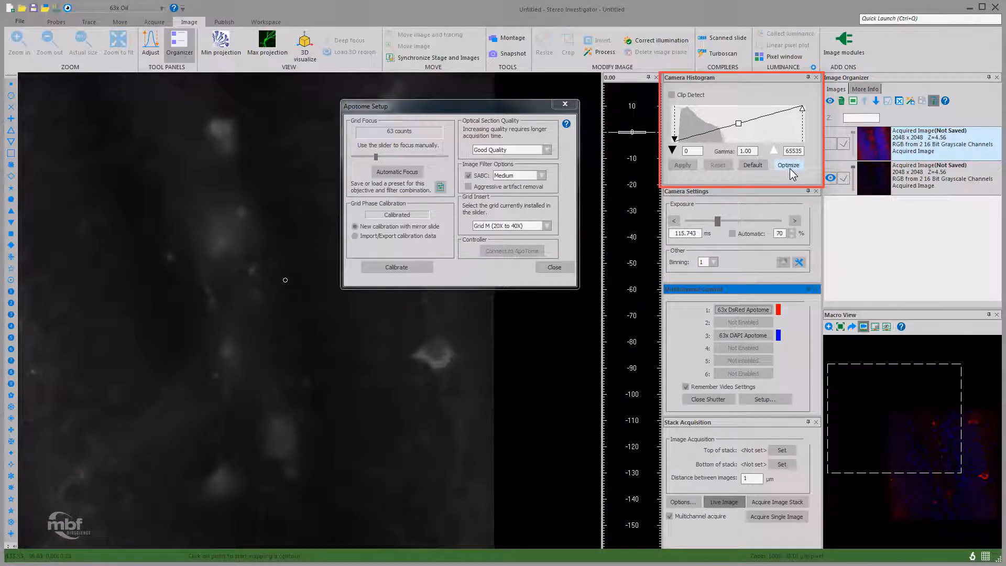
pyautogui.click(788, 165)
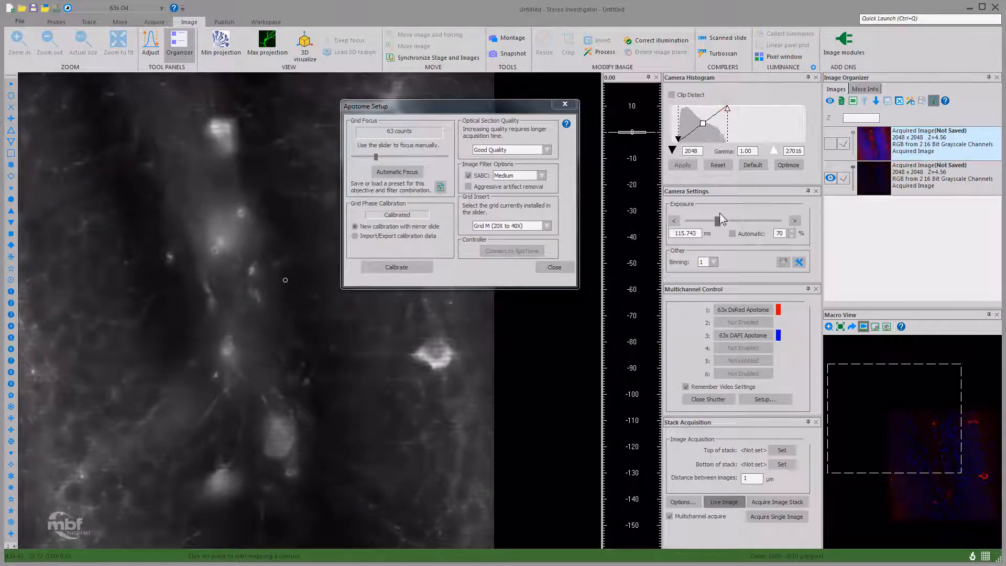
# - Sweep the exposure slider through short and saturating values, settling at about 248 ms
pyautogui.moveTo(686, 220); pyautogui.dragTo(724, 220)
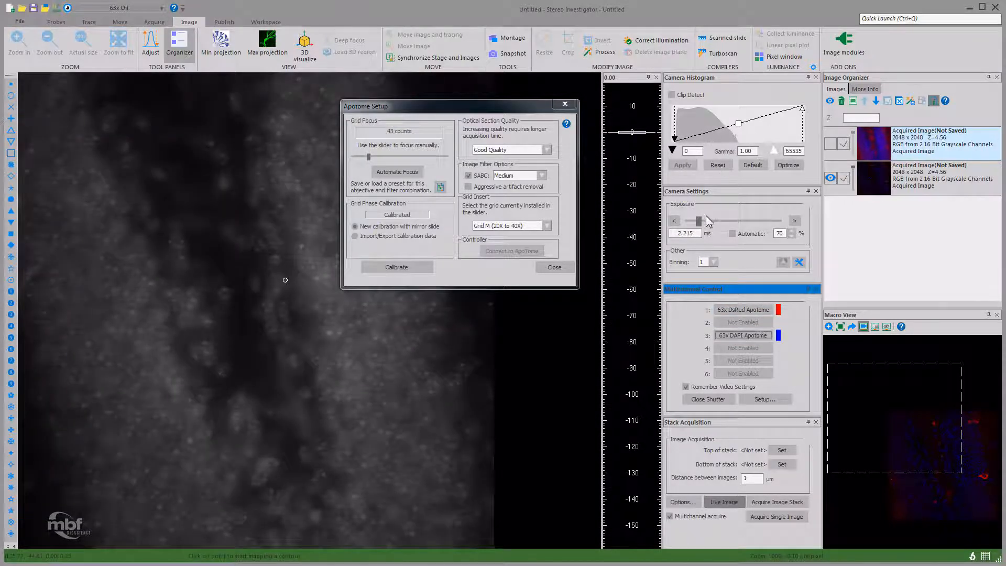
pyautogui.moveTo(689, 221); pyautogui.dragTo(709, 220)
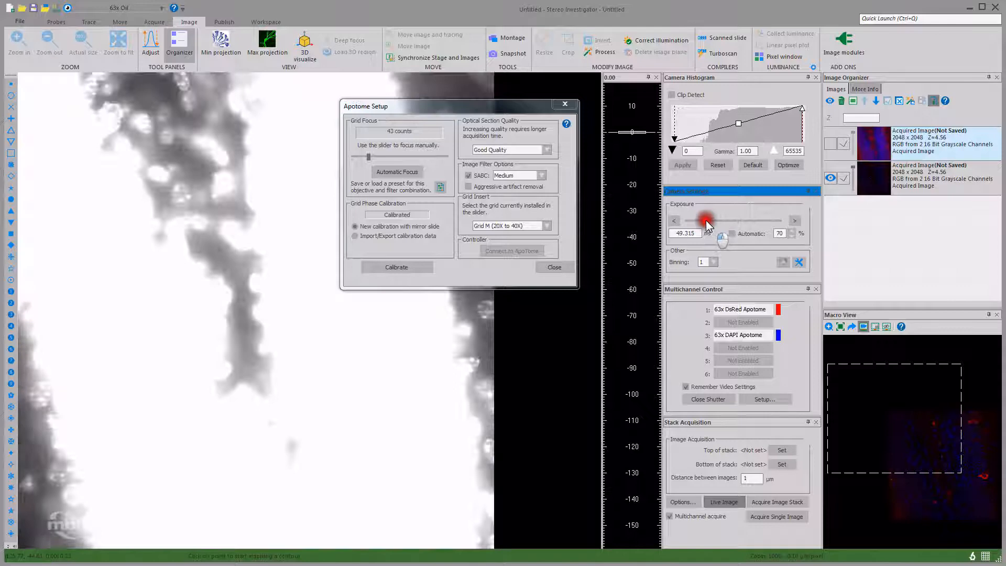
pyautogui.moveTo(706, 220); pyautogui.dragTo(689, 220)
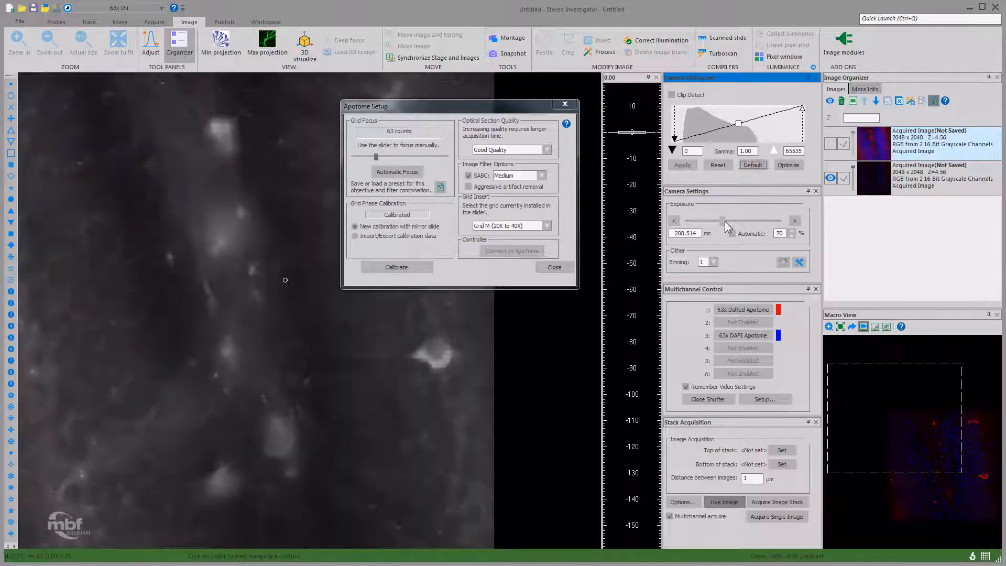
pyautogui.moveTo(715, 220); pyautogui.dragTo(728, 220)
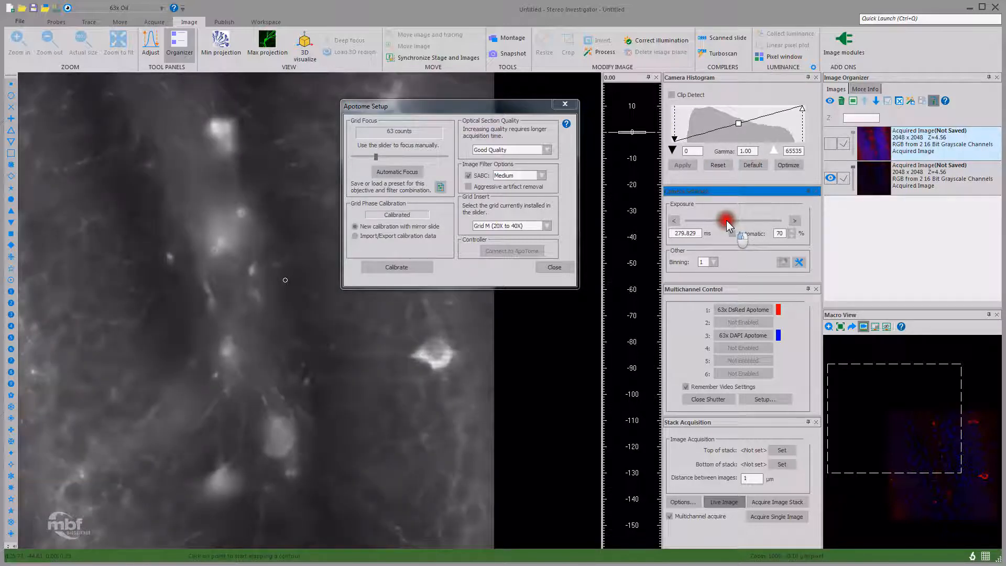
pyautogui.moveTo(735, 220); pyautogui.dragTo(726, 220)
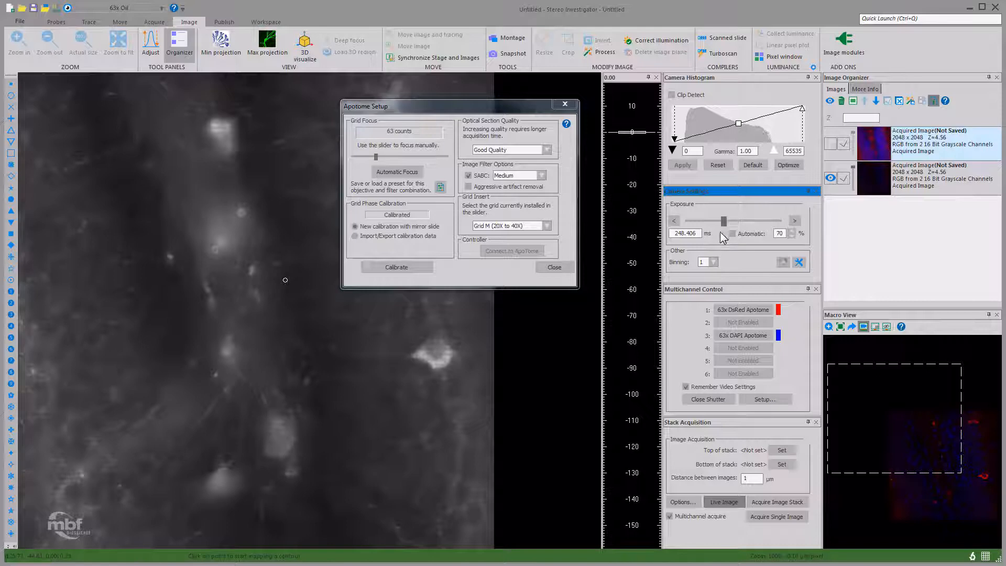
pyautogui.click(742, 336)
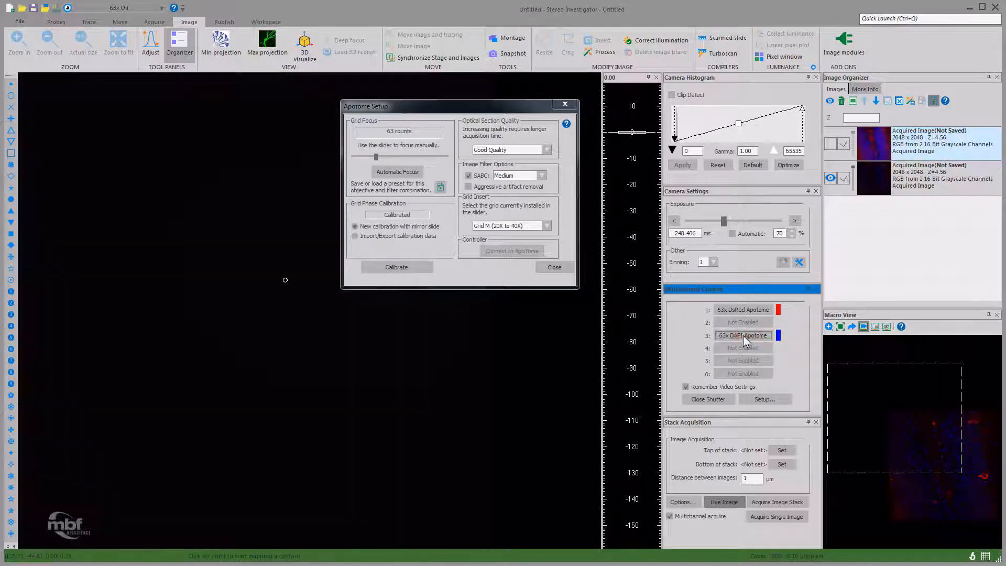
# - Select the 63x DAPI Apotome channel for the next Good Quality acquisition
pyautogui.click(742, 336)
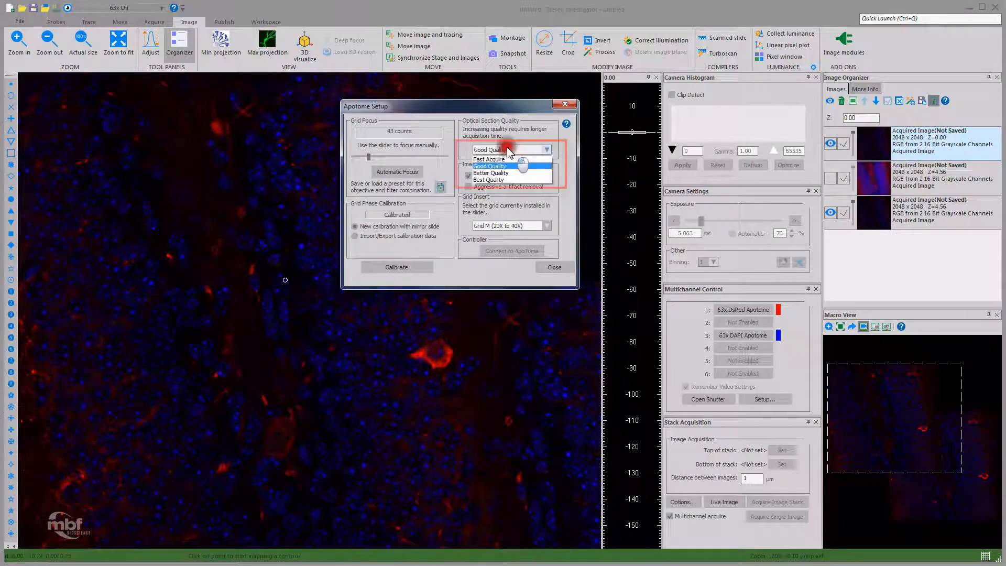
pyautogui.moveTo(490, 158)
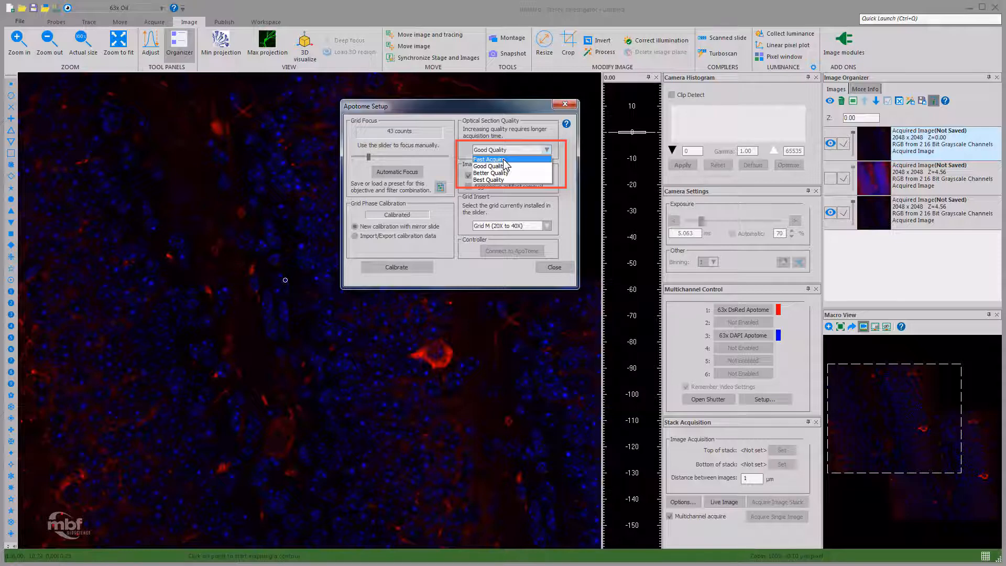
pyautogui.moveTo(505, 167)
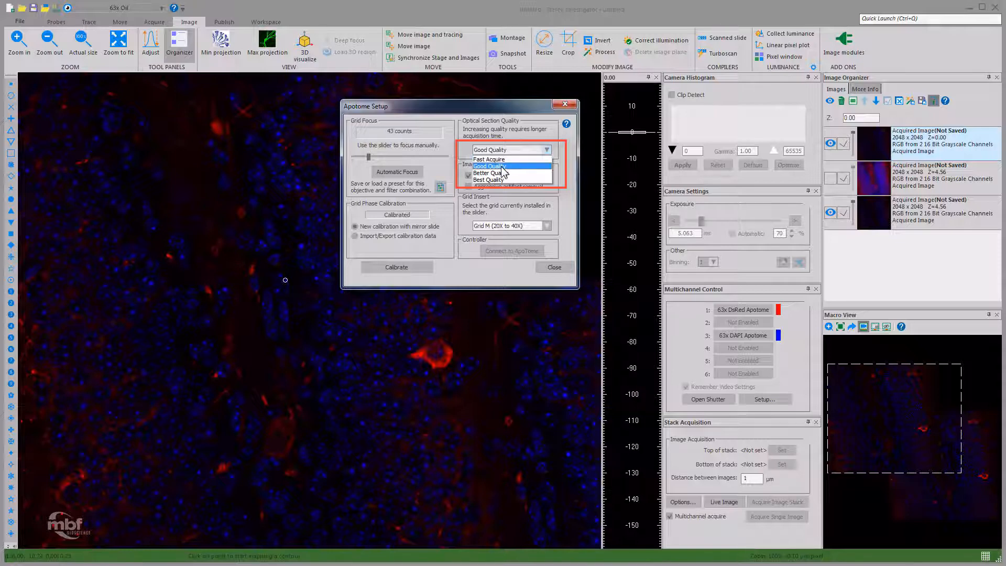
pyautogui.moveTo(488, 179)
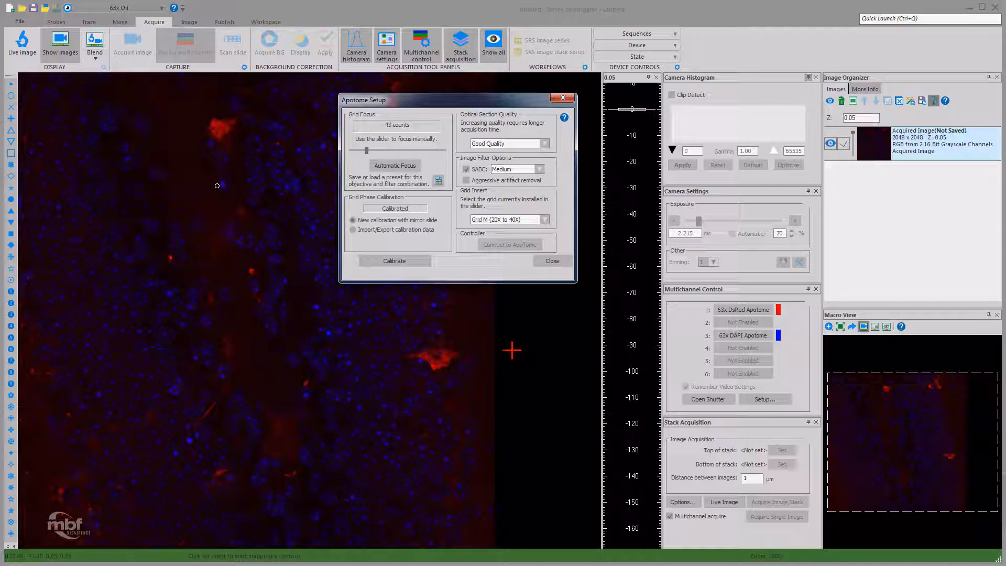
pyautogui.moveTo(502, 349)
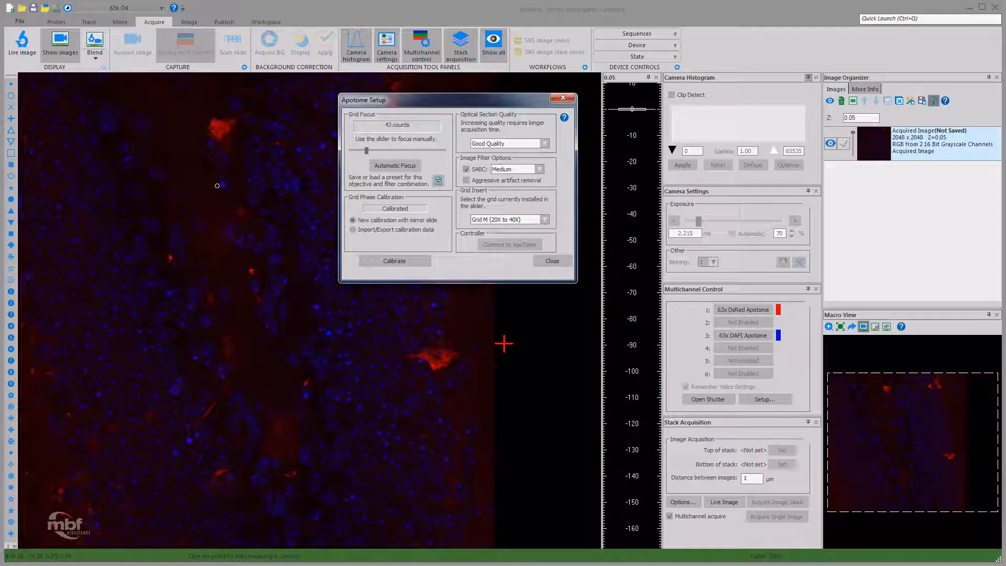
pyautogui.moveTo(532, 420)
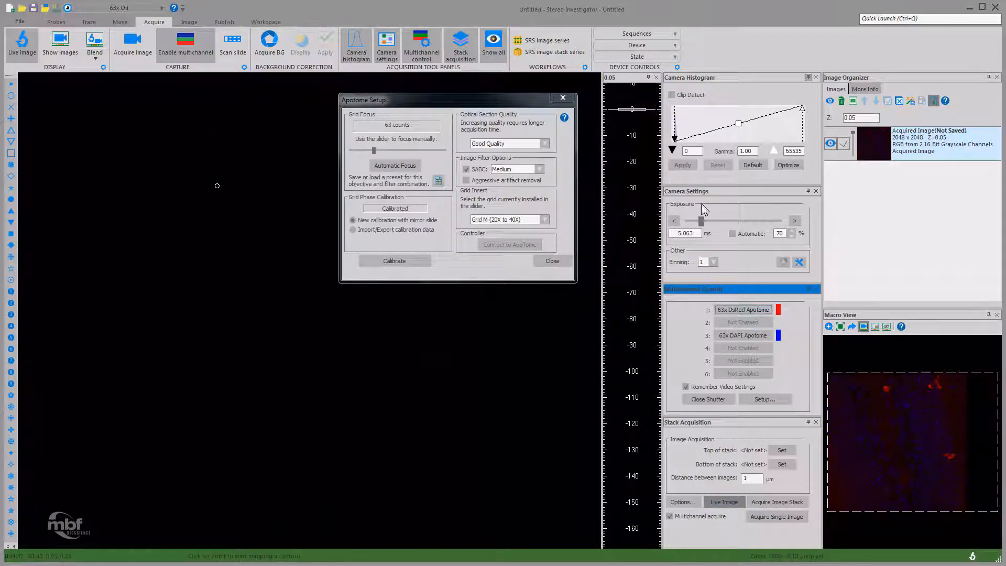
# - Lengthen the camera exposure from about 5 ms to about 75 ms
pyautogui.moveTo(701, 220); pyautogui.dragTo(716, 221)
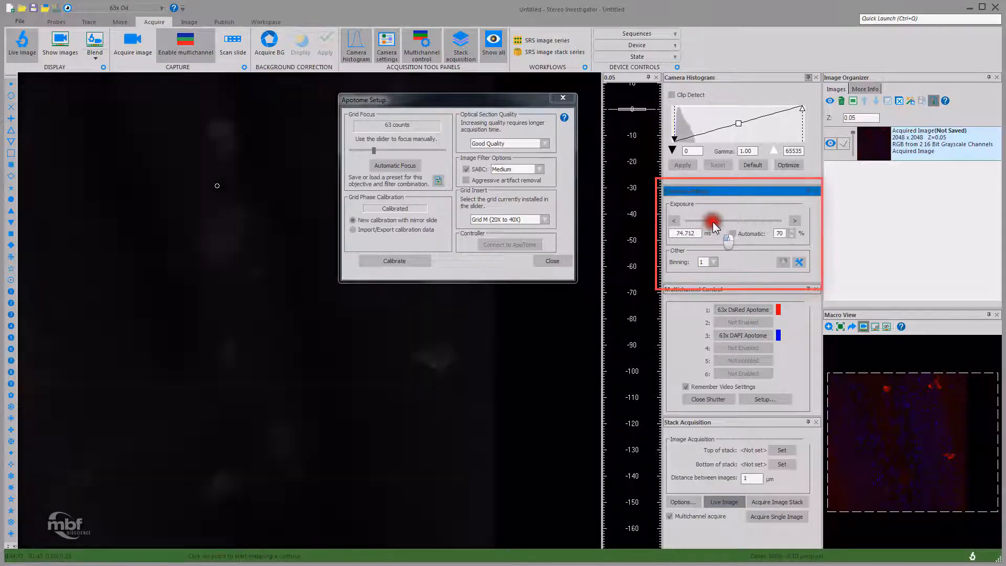
pyautogui.moveTo(710, 220); pyautogui.dragTo(719, 220)
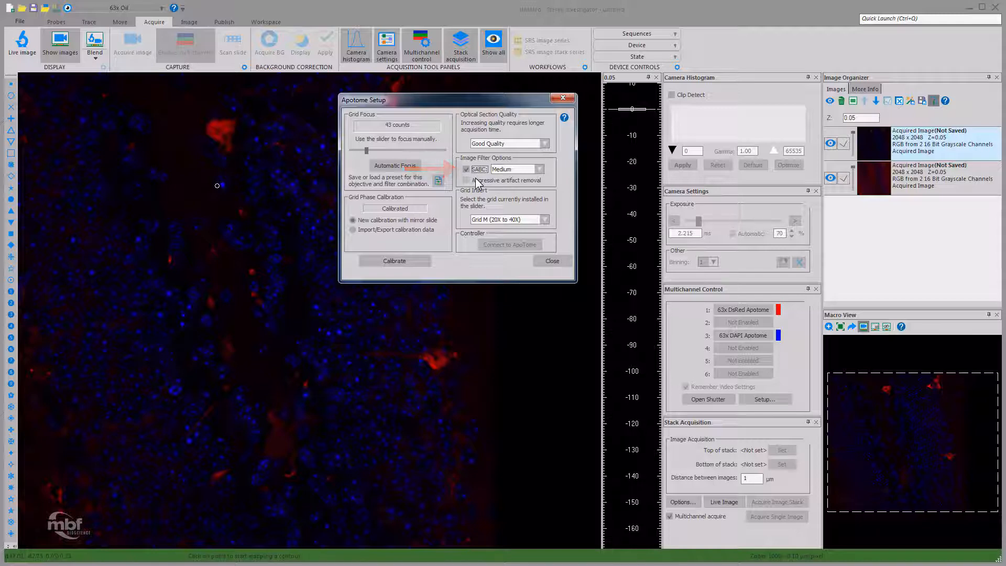
# - Toggle SABC background correction for the comparison acquisition
pyautogui.click(830, 142)
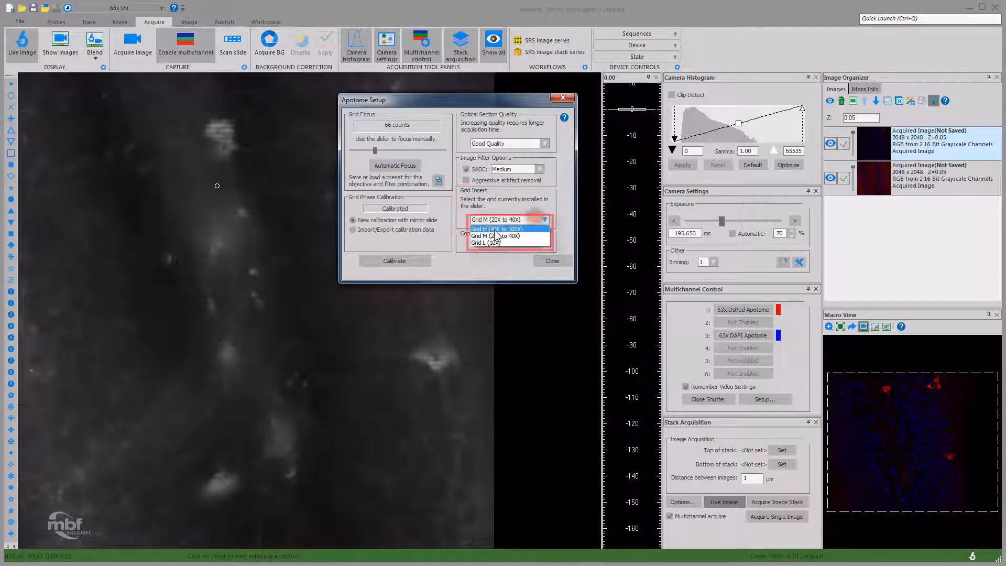
# - Review the Grid H, M and L insert choices, selecting Grid H and then Grid M
pyautogui.click(491, 242)
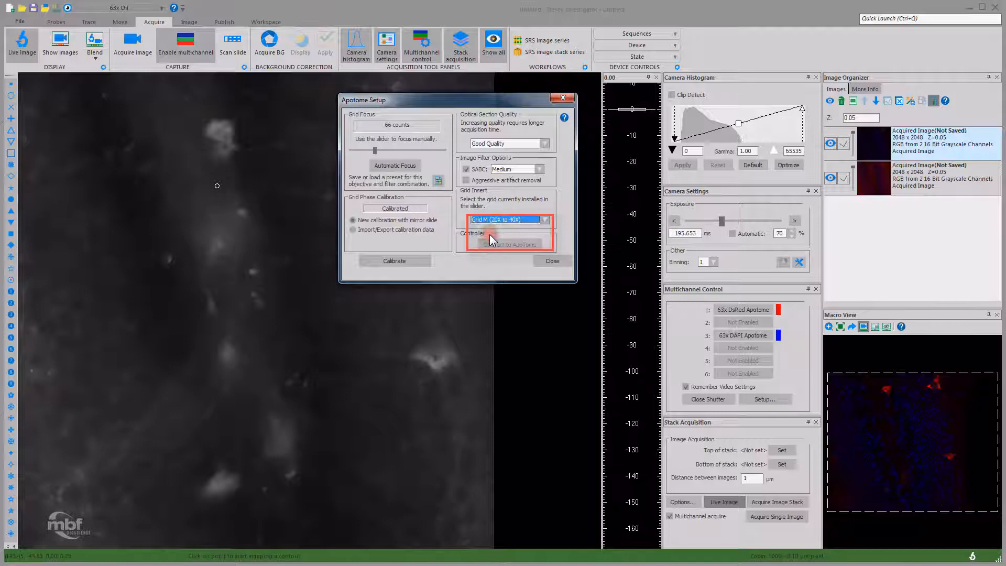
pyautogui.click(504, 219)
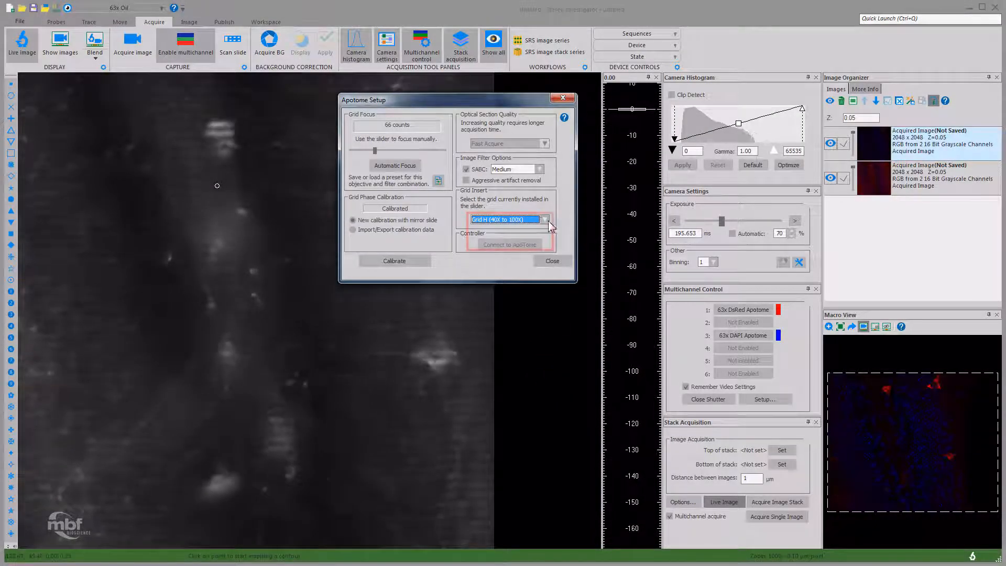
pyautogui.click(545, 219)
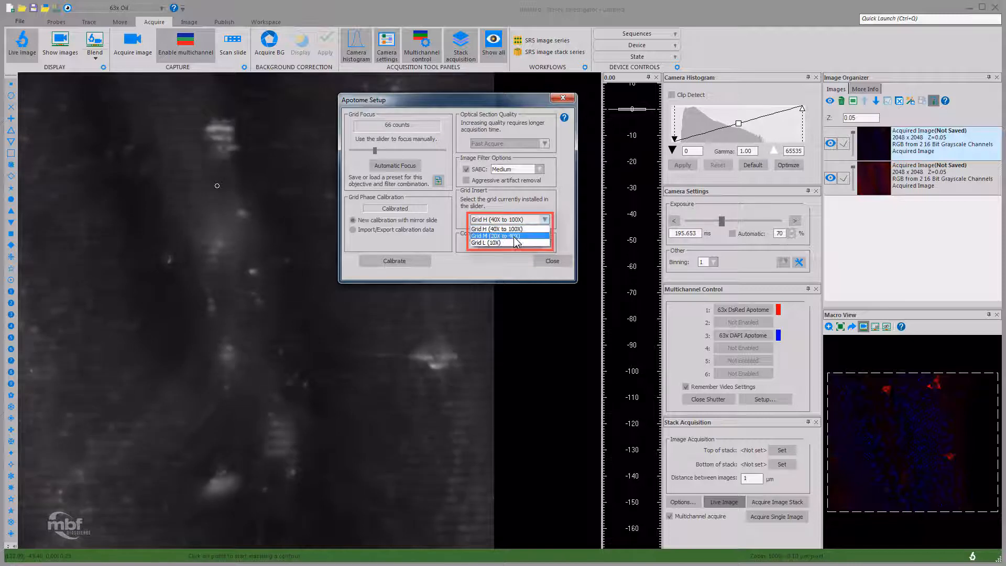
pyautogui.click(491, 242)
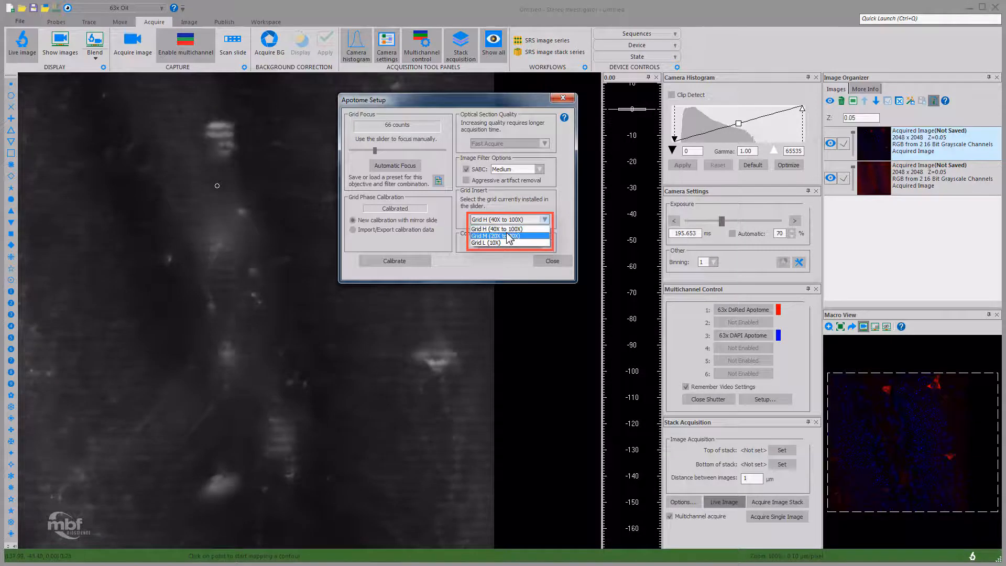
pyautogui.click(486, 242)
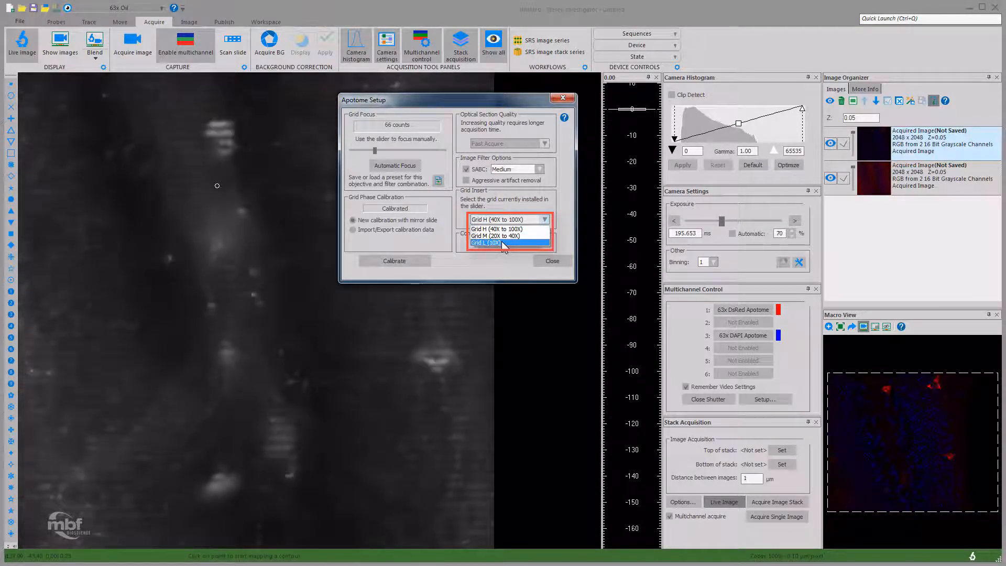
pyautogui.moveTo(507, 236)
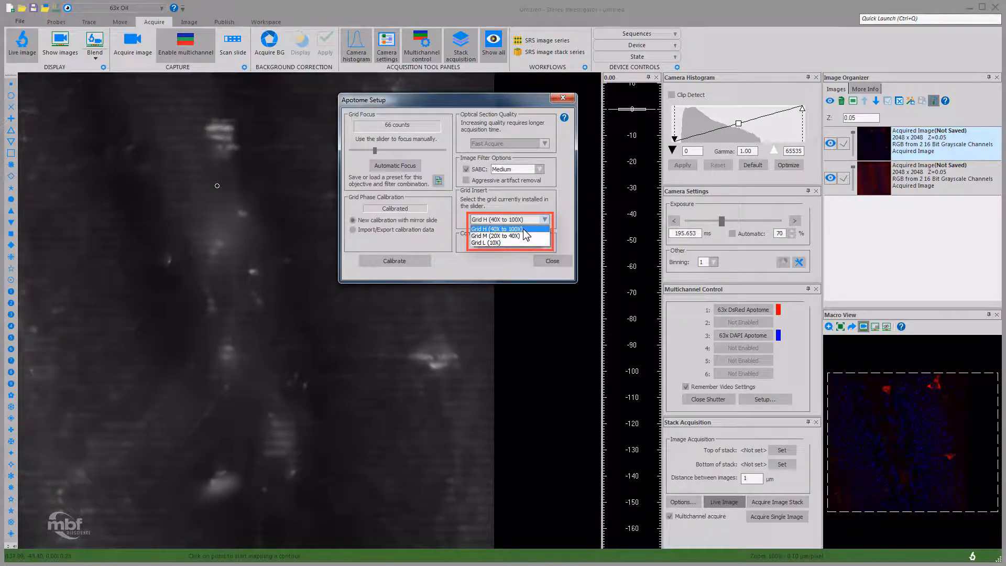
pyautogui.moveTo(504, 236)
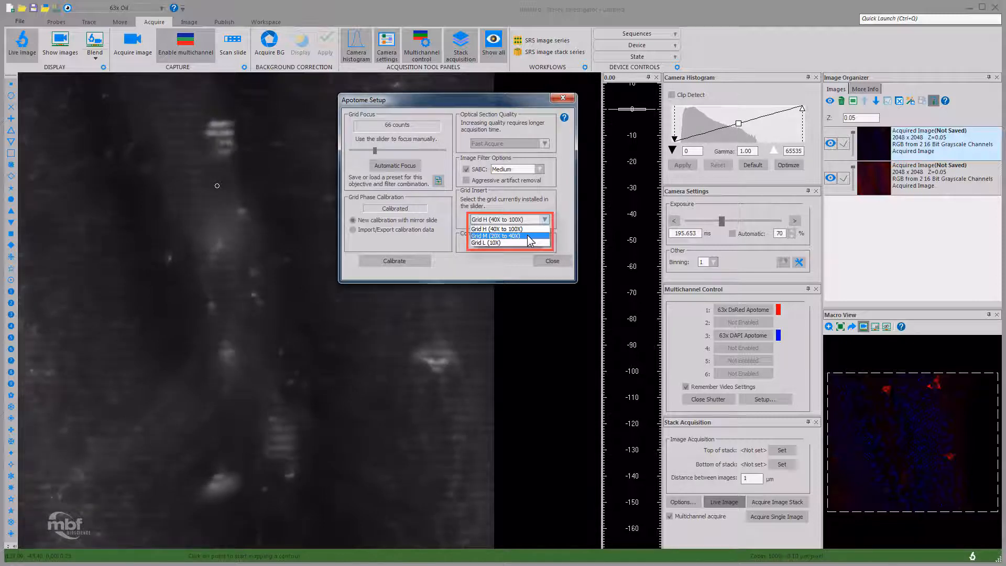
pyautogui.click(496, 242)
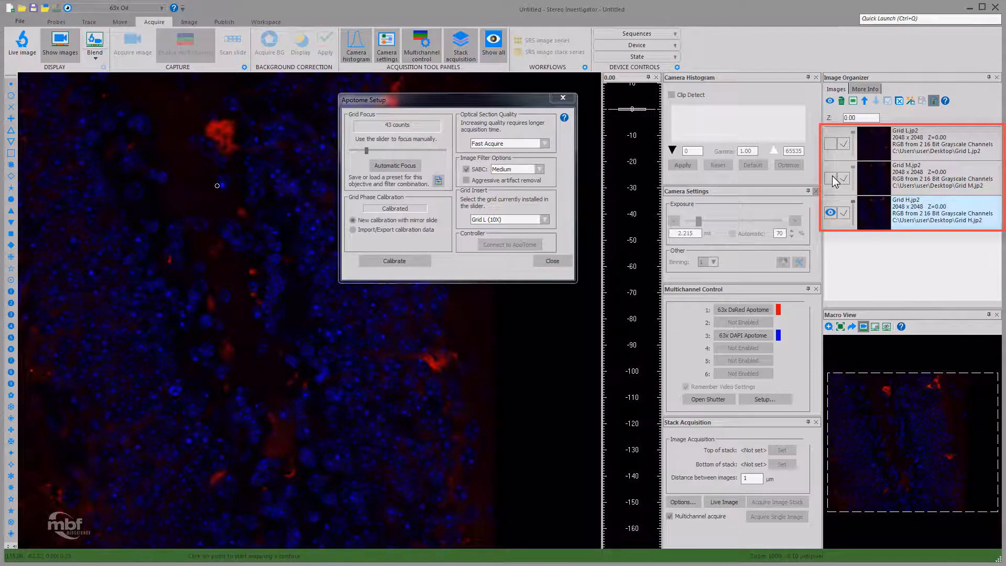
# - Hide Grid M.jp2 and show Grid L.jp2 alongside Grid H.jp2 in the Image Organizer
pyautogui.click(830, 178)
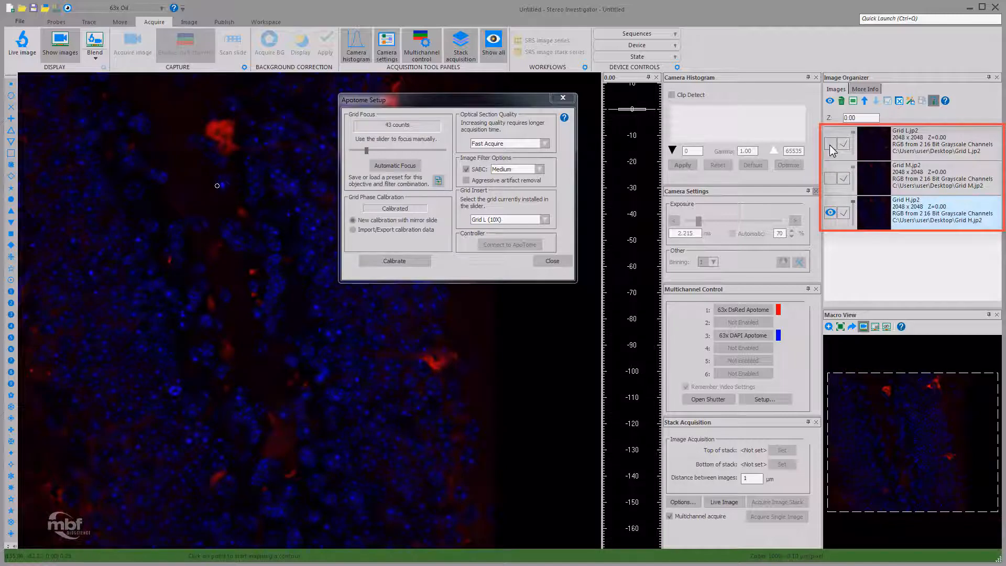
pyautogui.click(830, 143)
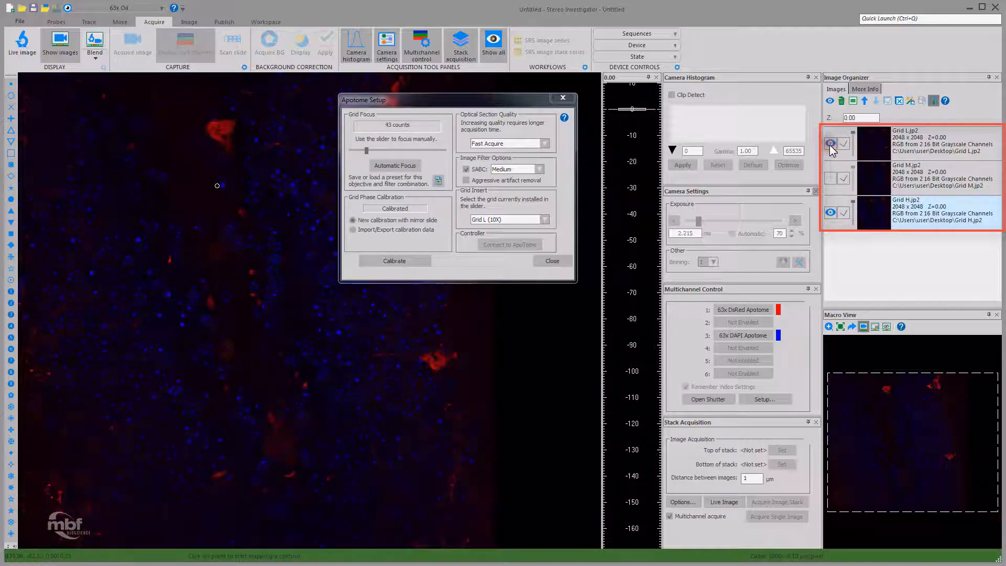